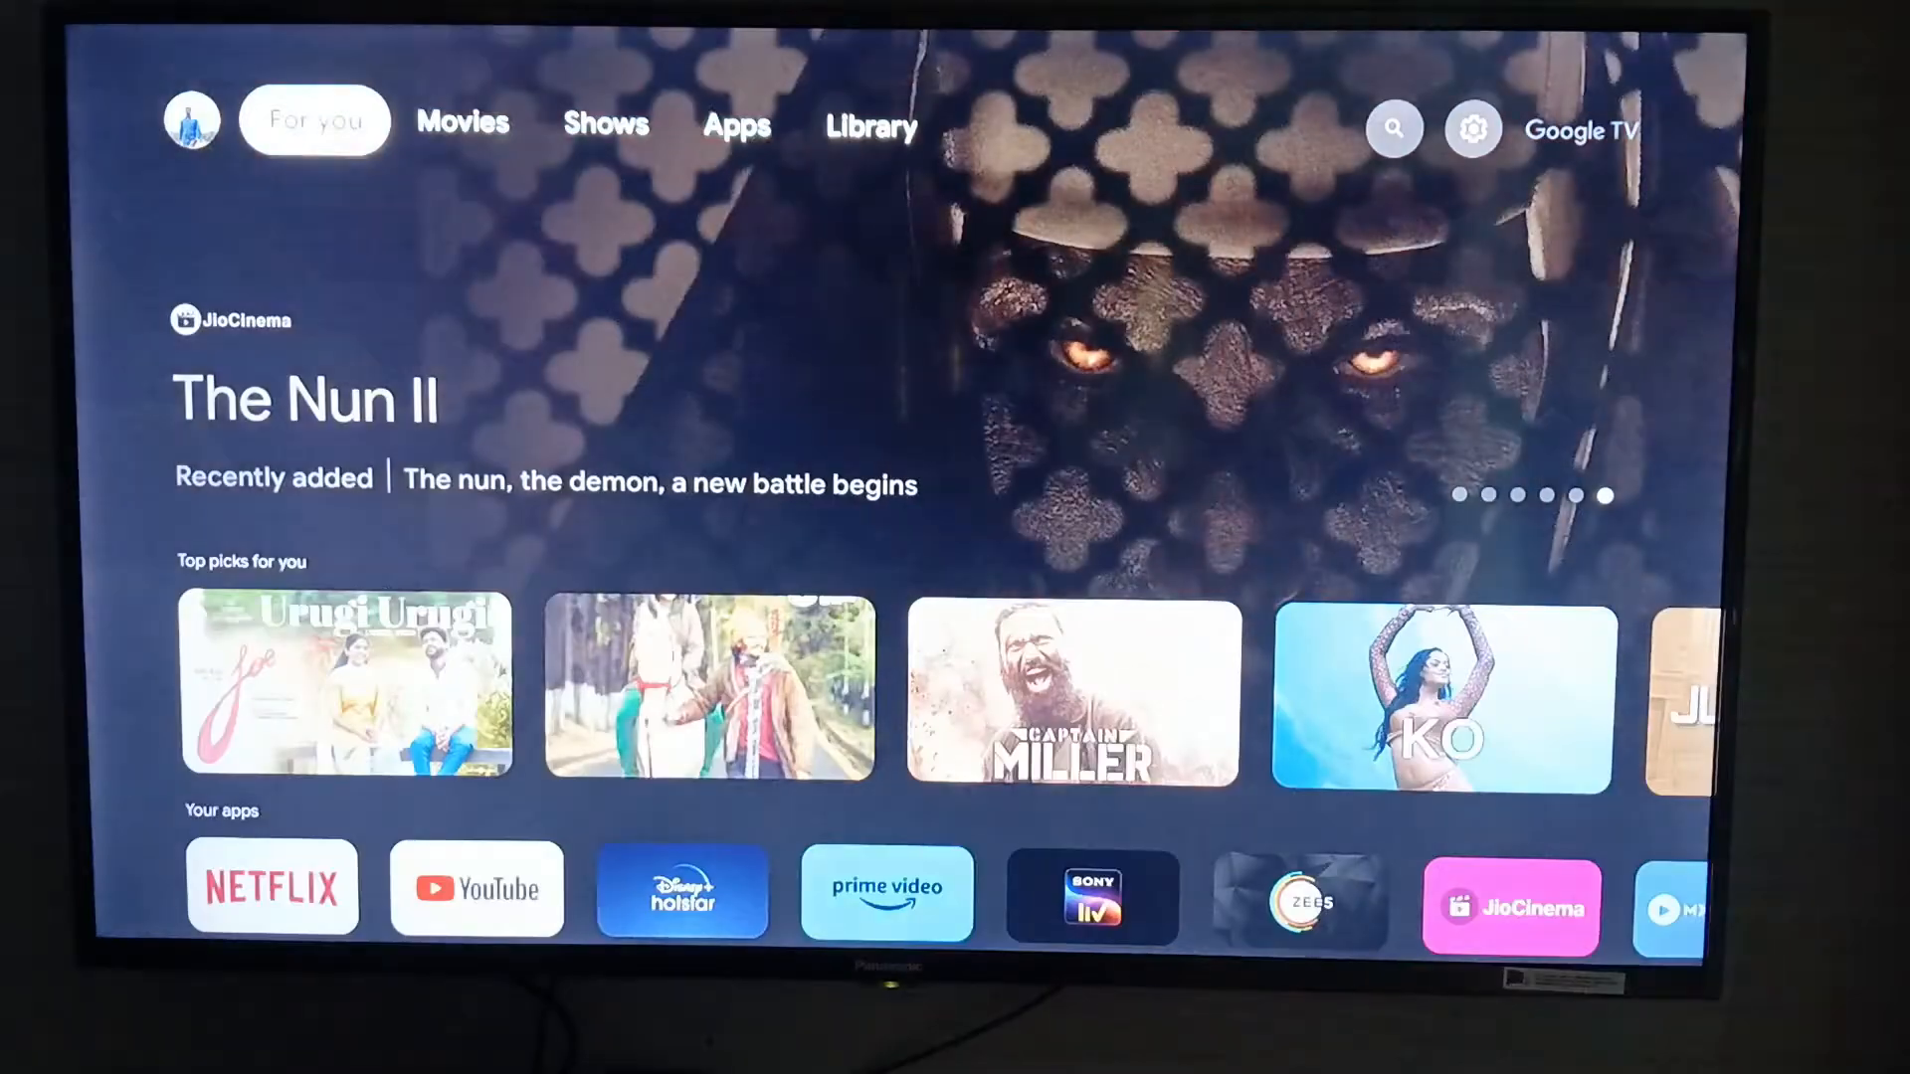
- Open the quick settings panel from the home screen's top bar
left_click(1393, 128)
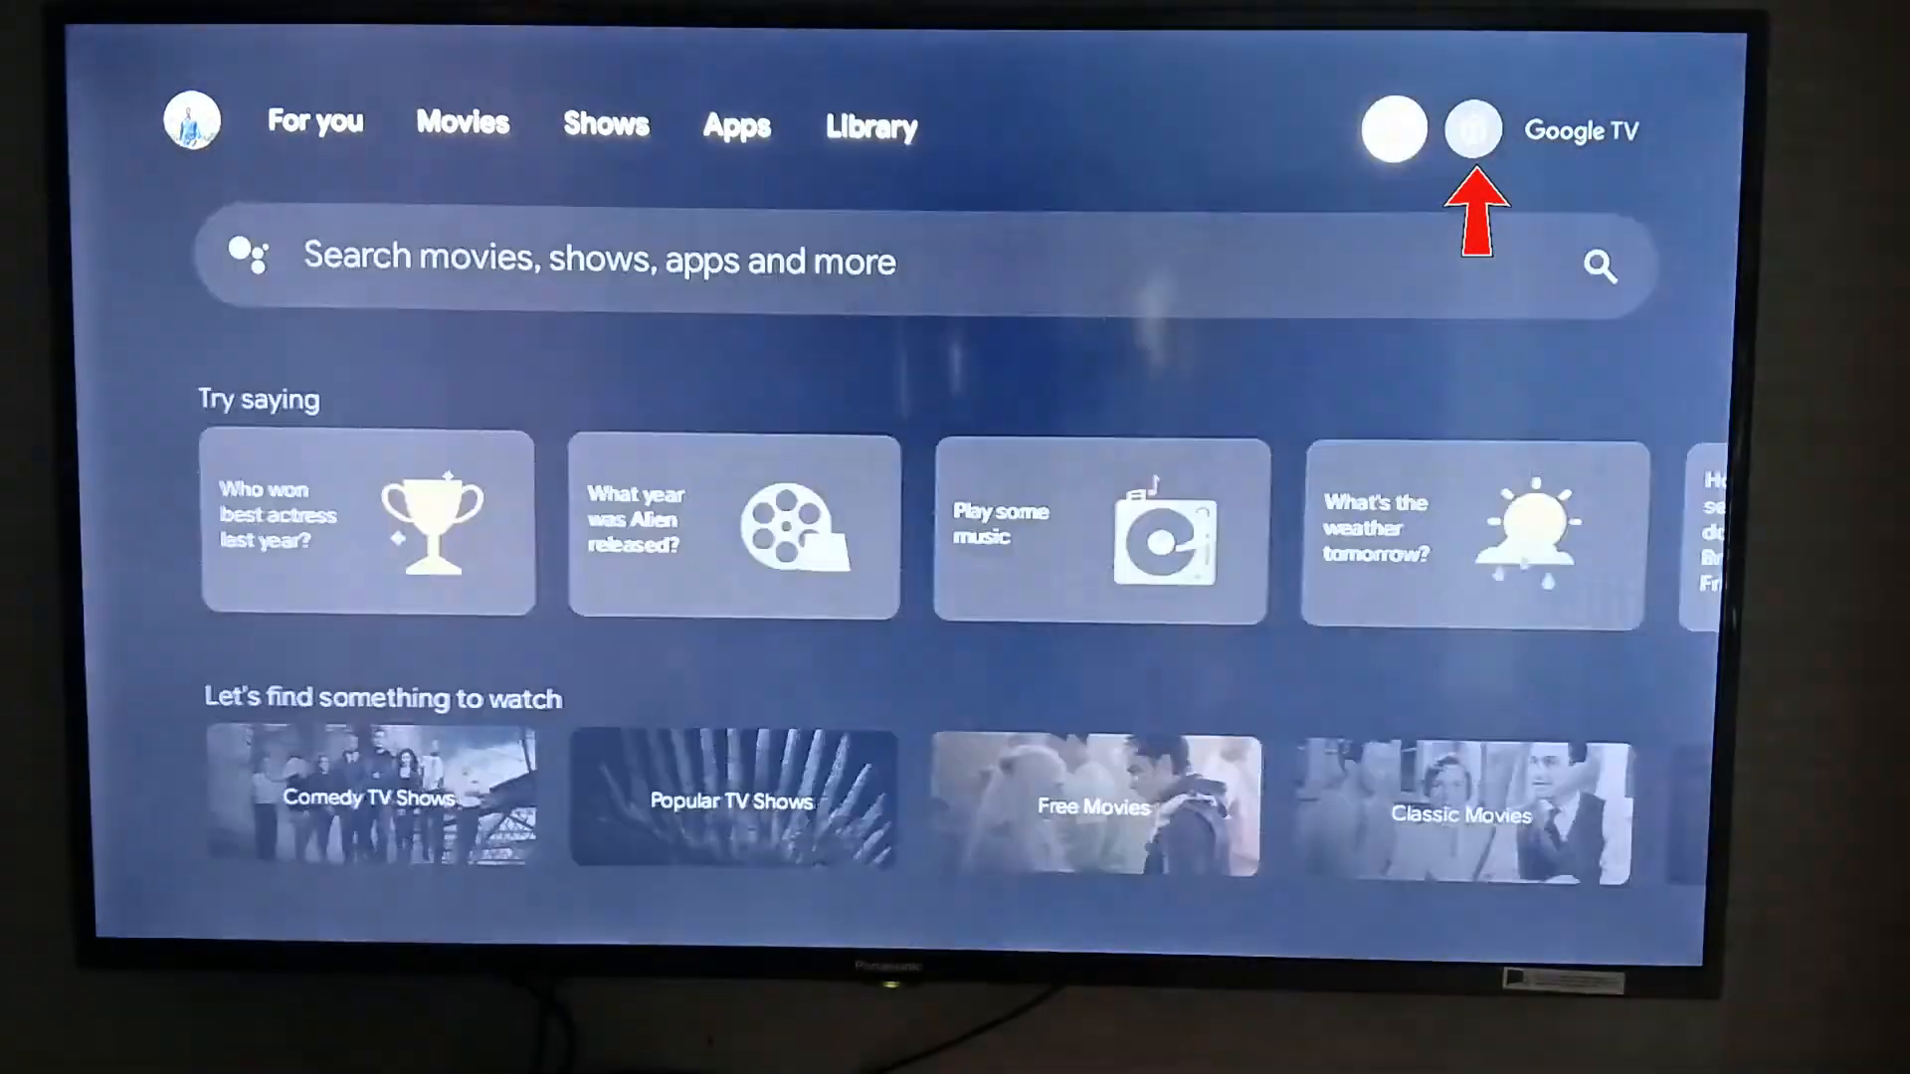
left_click(1472, 130)
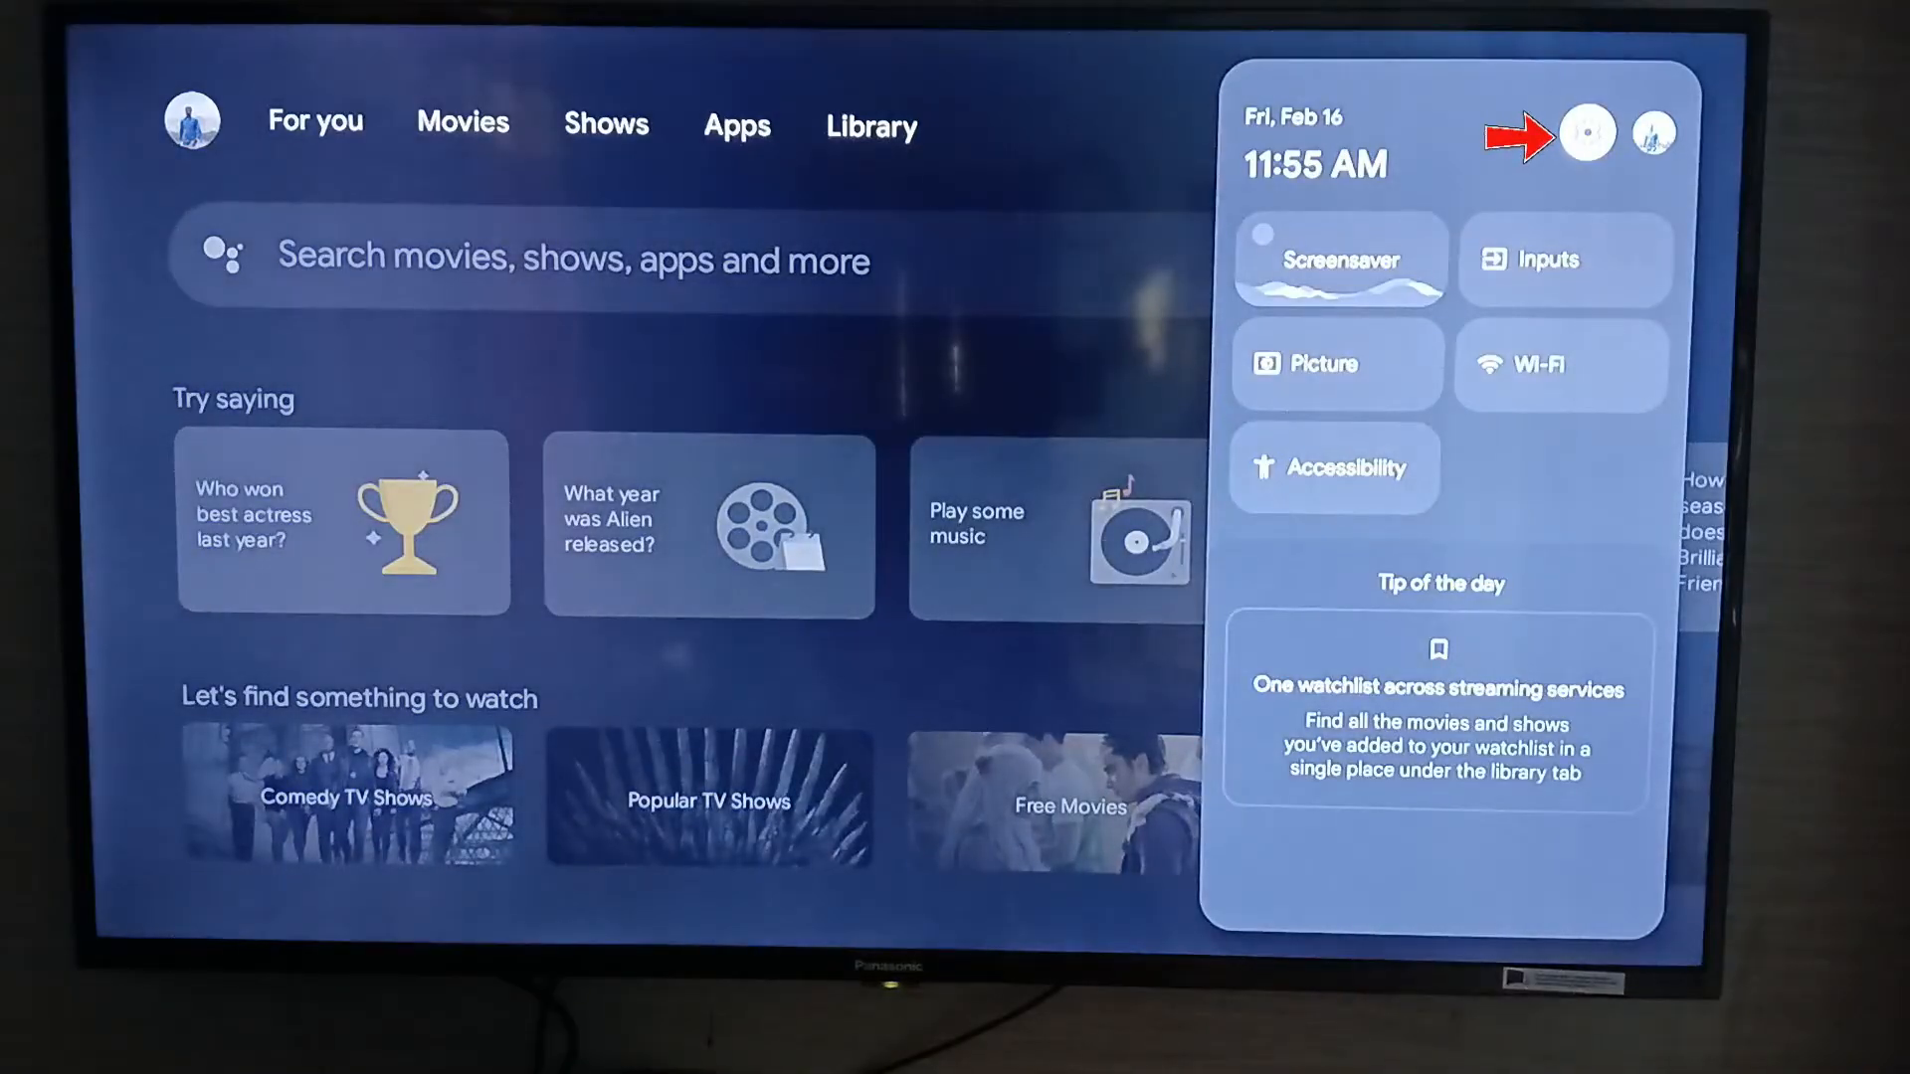
- Go from quick settings into full Settings, System, Power & Energy
left_click(1581, 132)
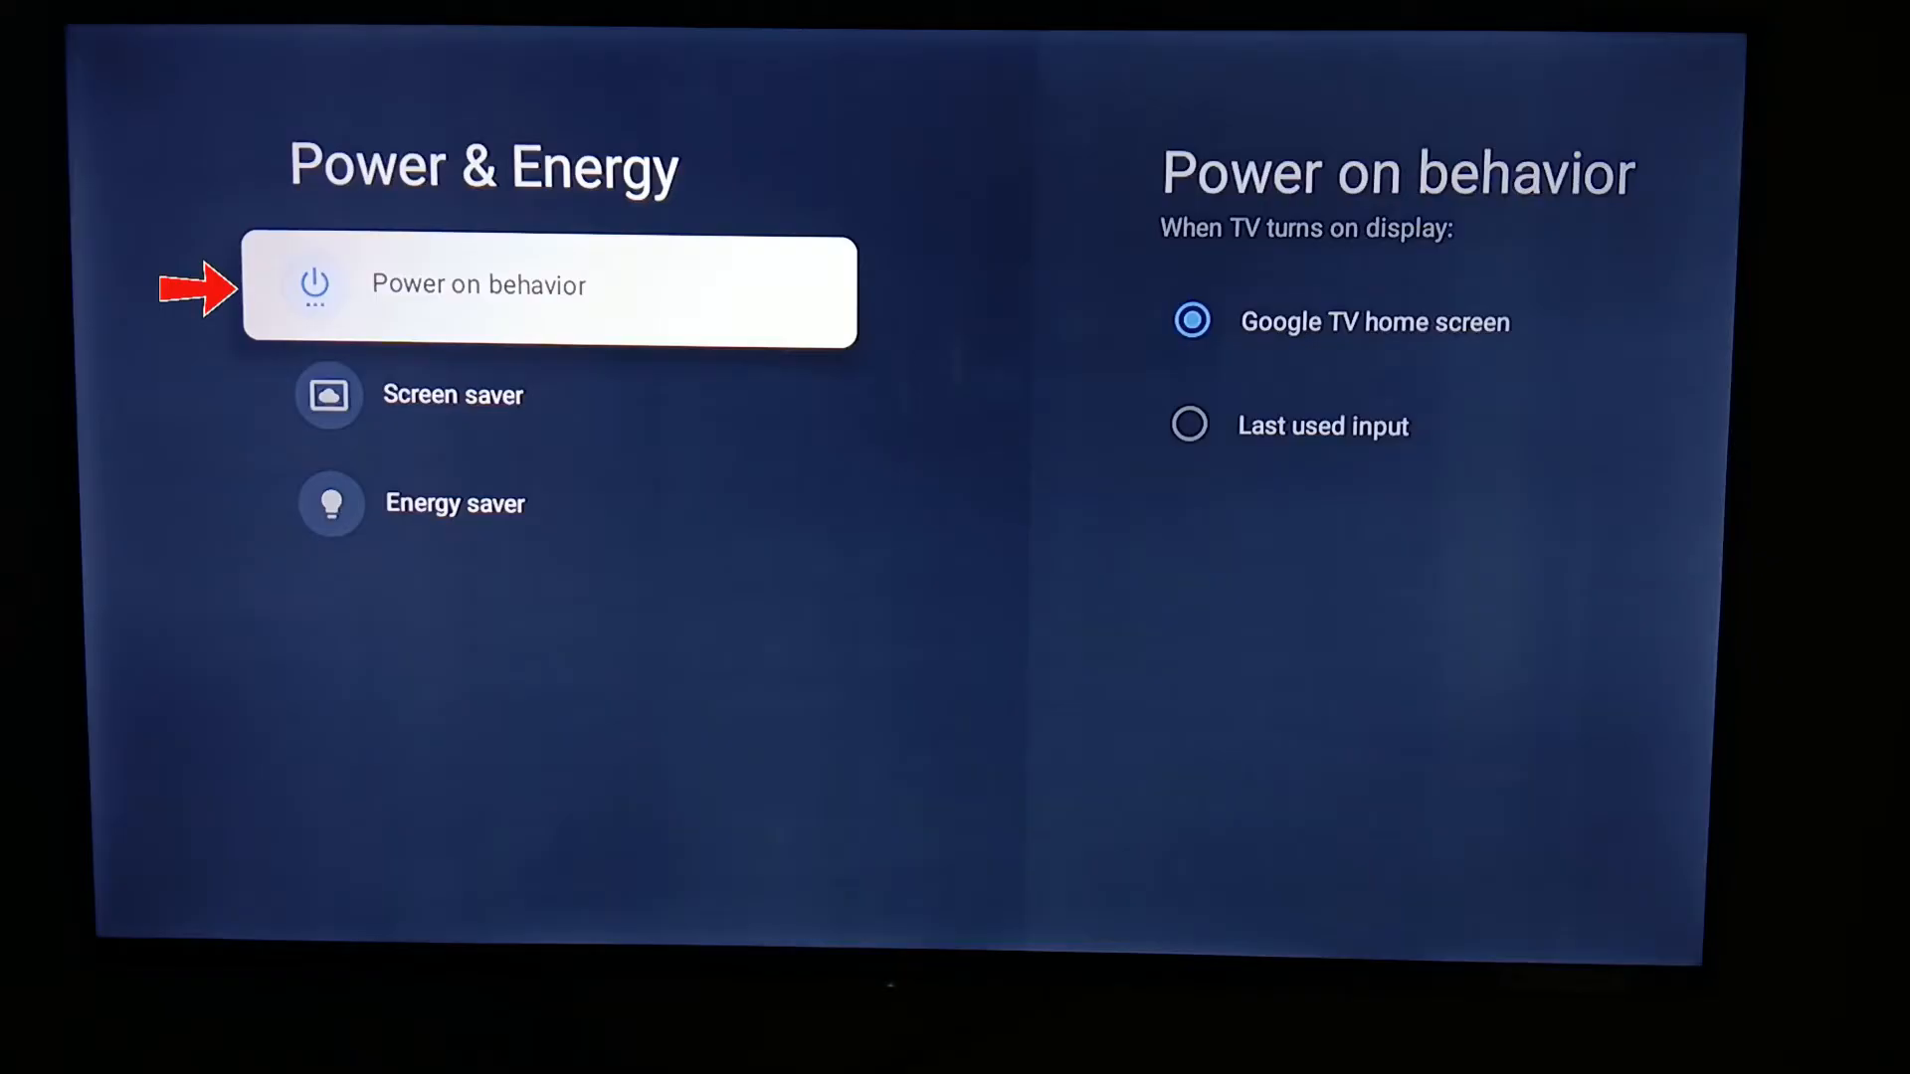
- Set Power on behavior to Last used input instead of Google TV home screen
left_click(550, 292)
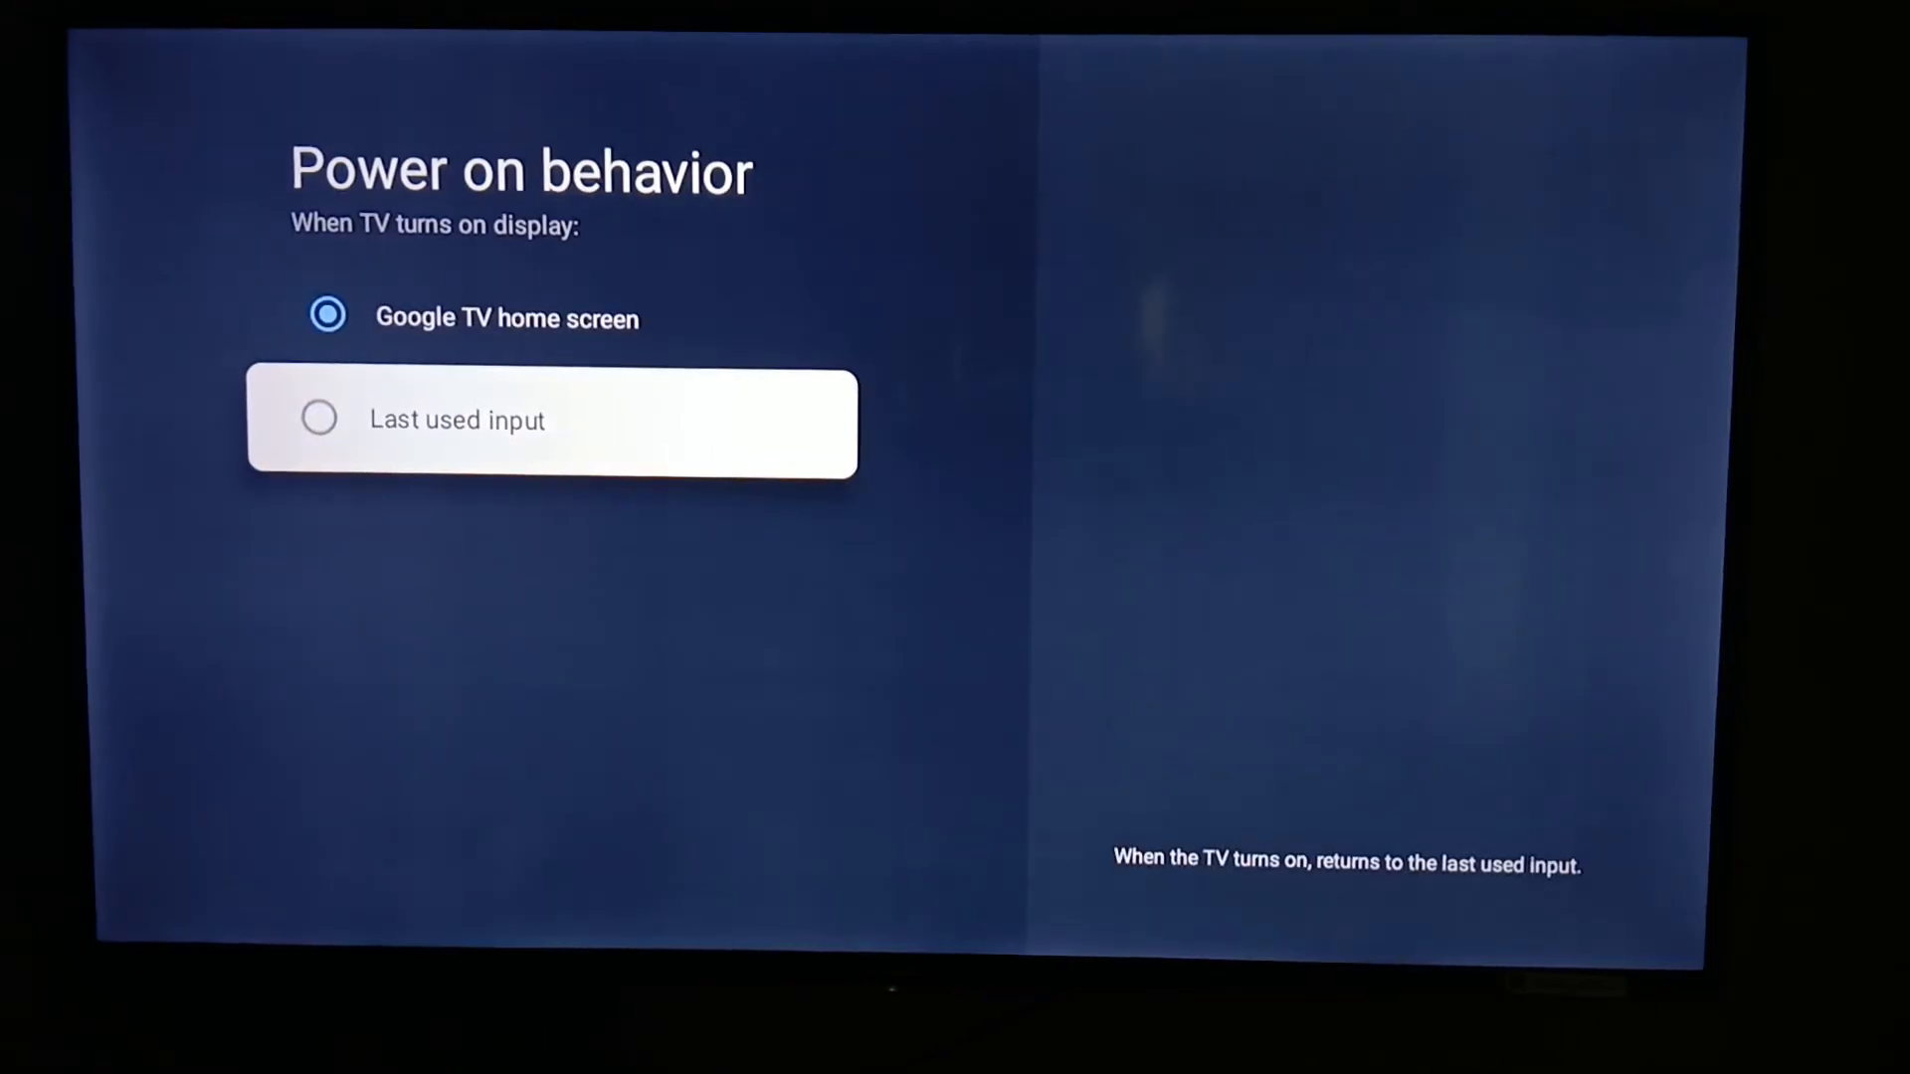
left_click(318, 418)
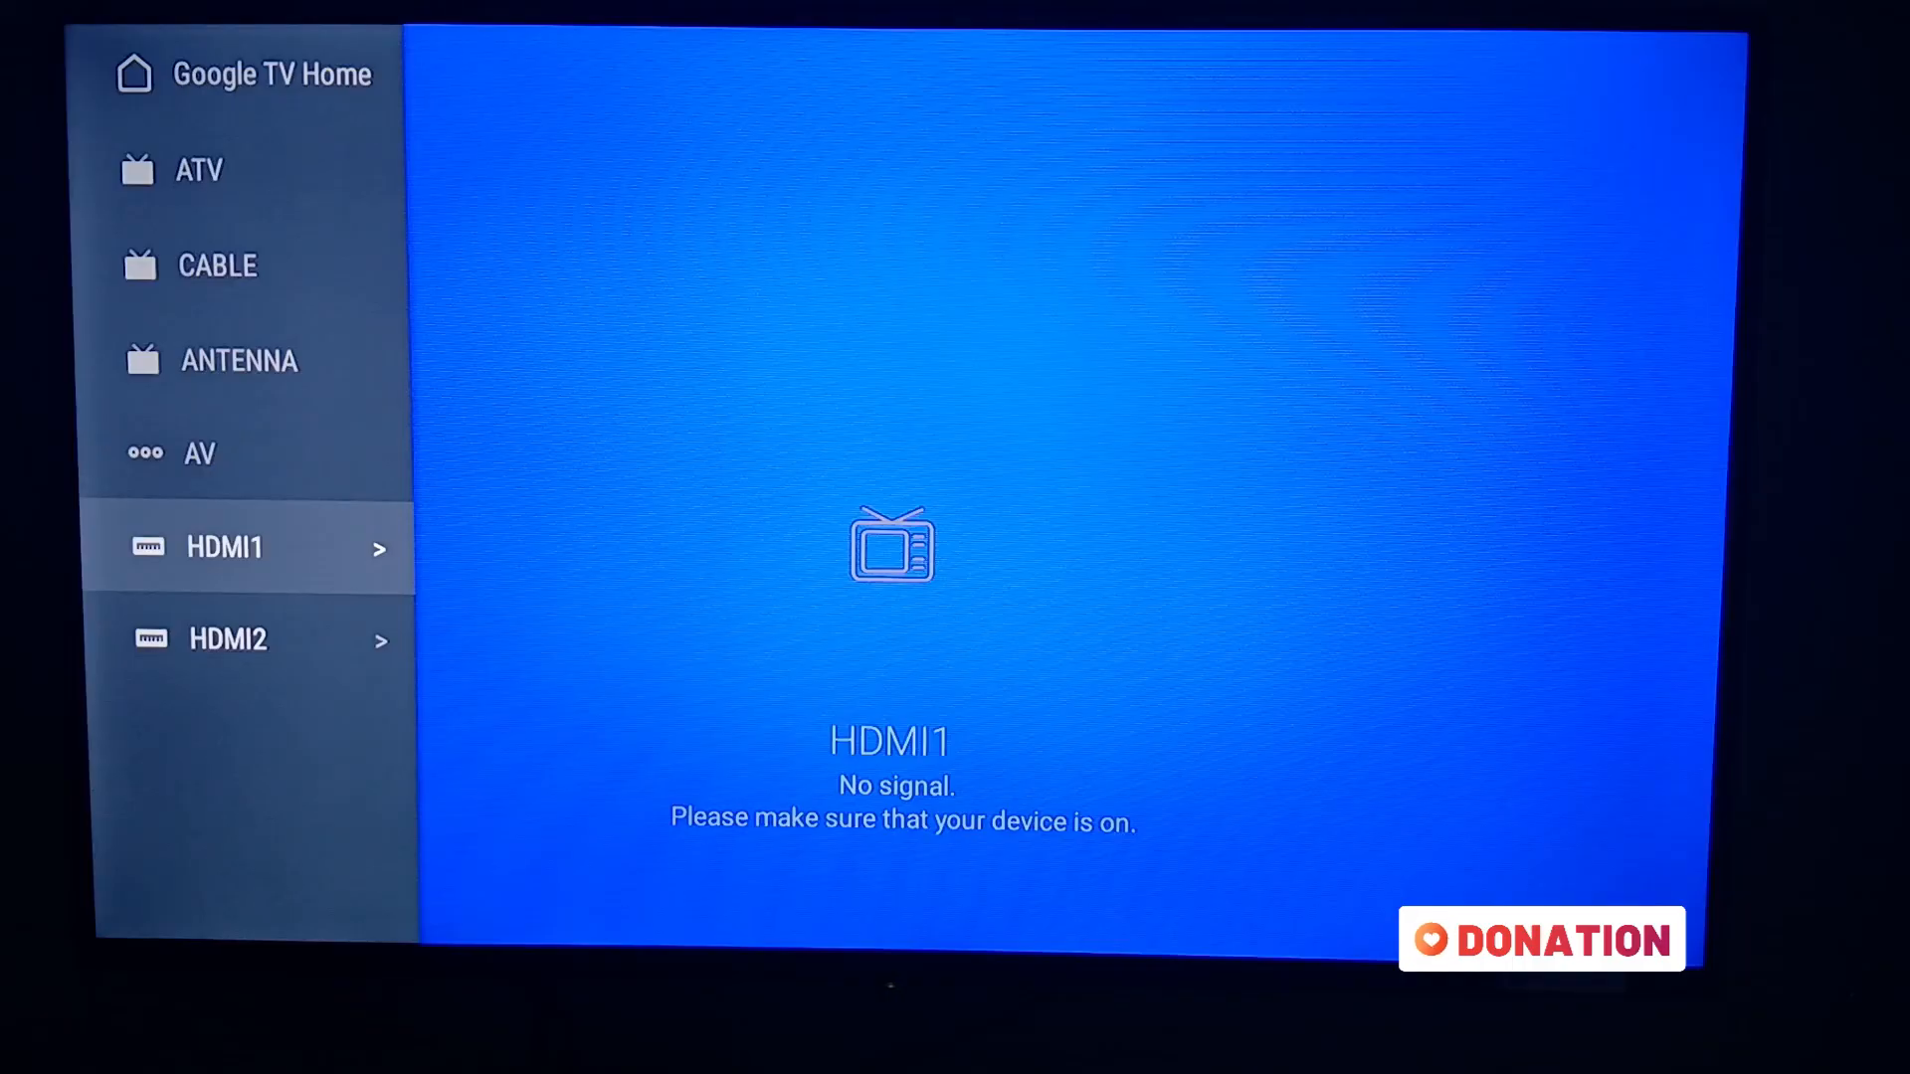
- Switch the TV to the HDMI1 input from the Inputs list
left_click(225, 547)
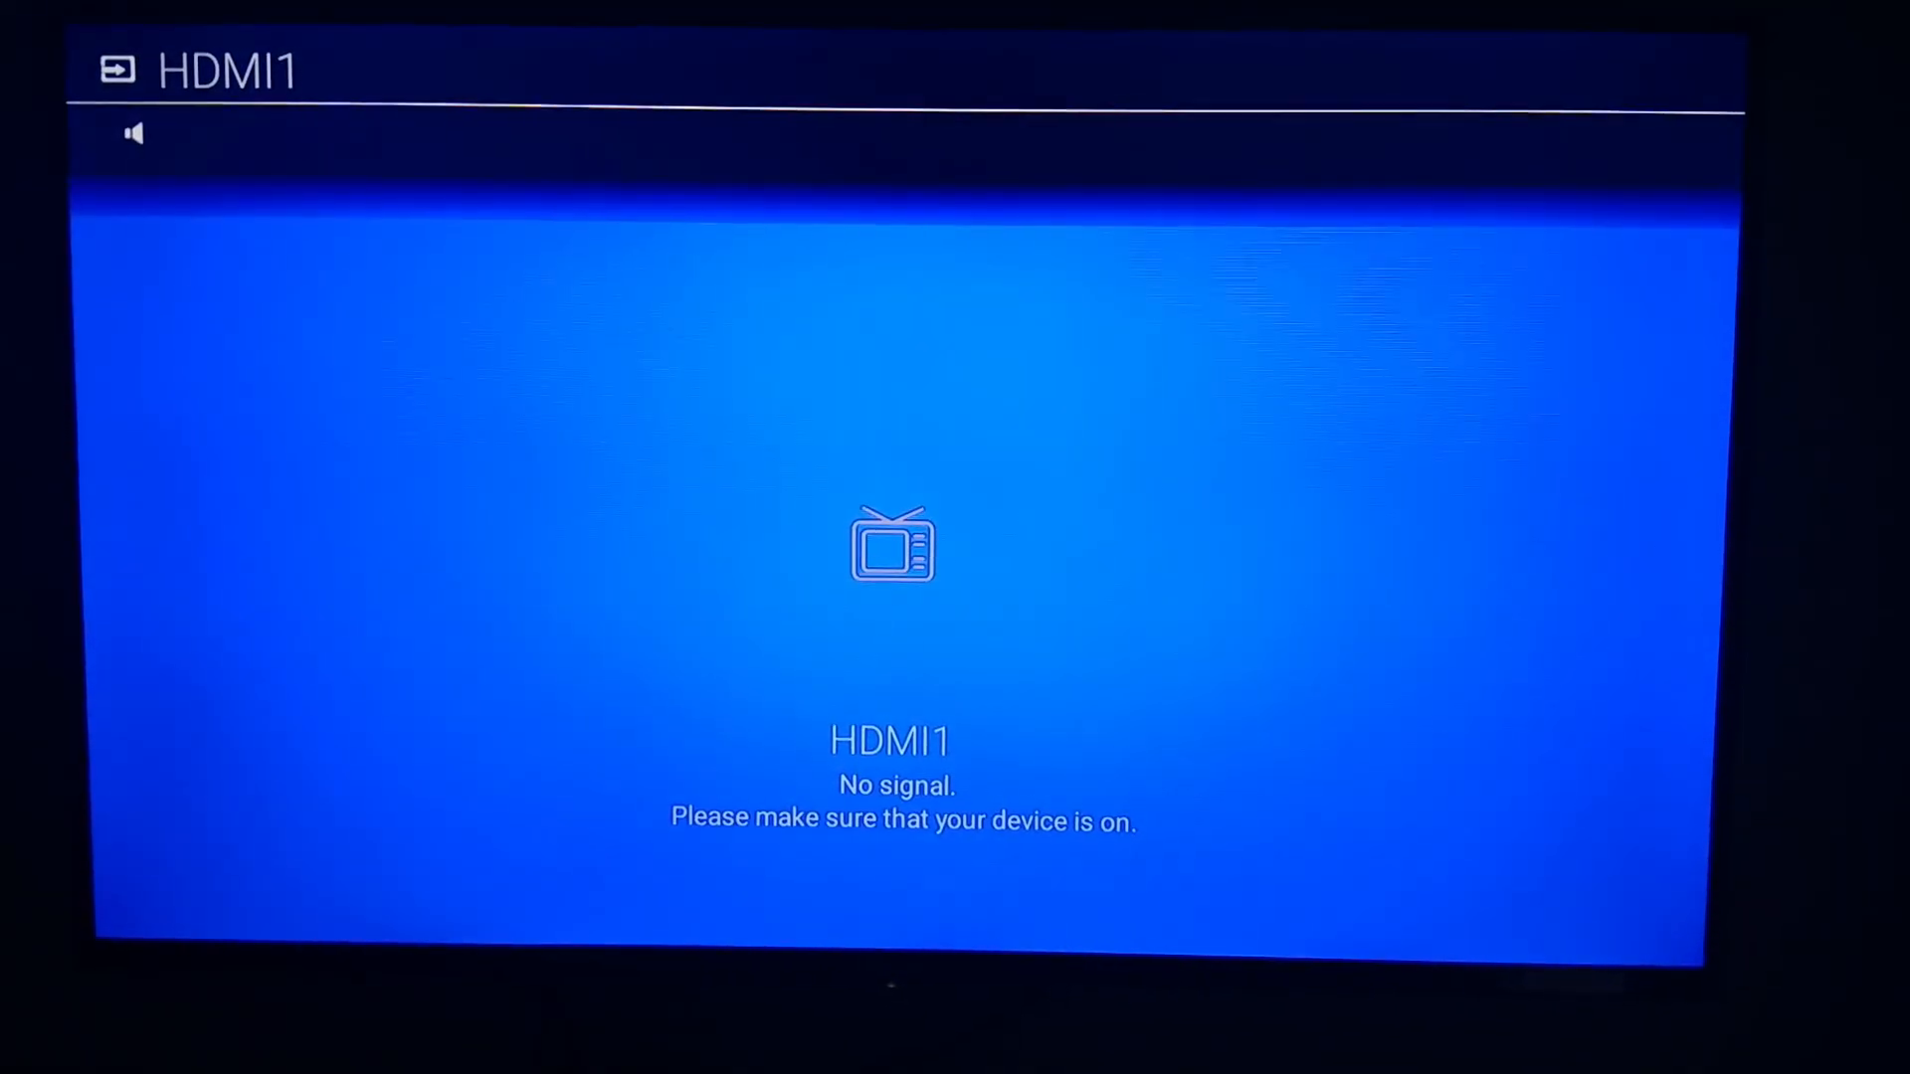